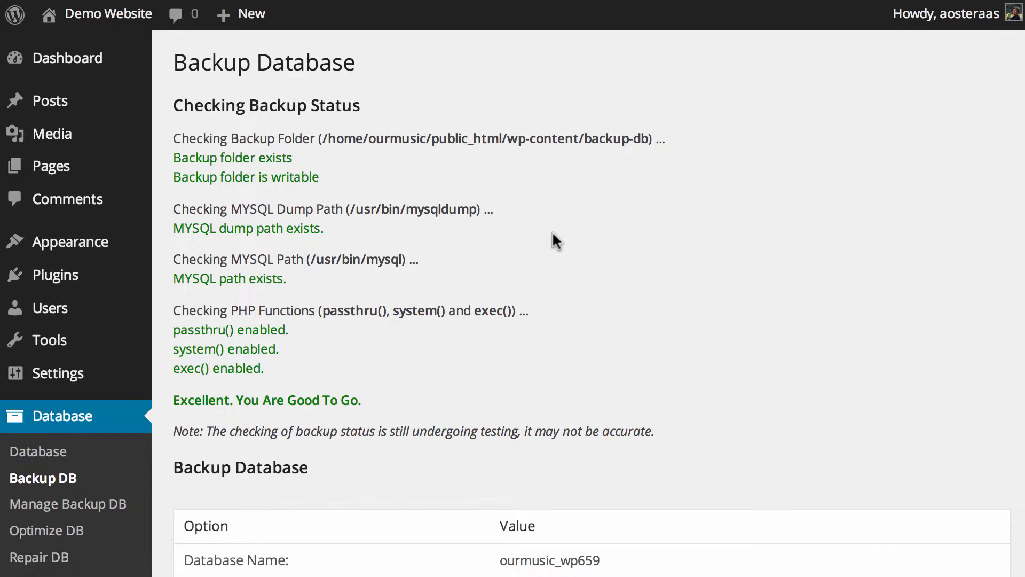
{"action": "mouse_move", "coordinate": [488, 286]}
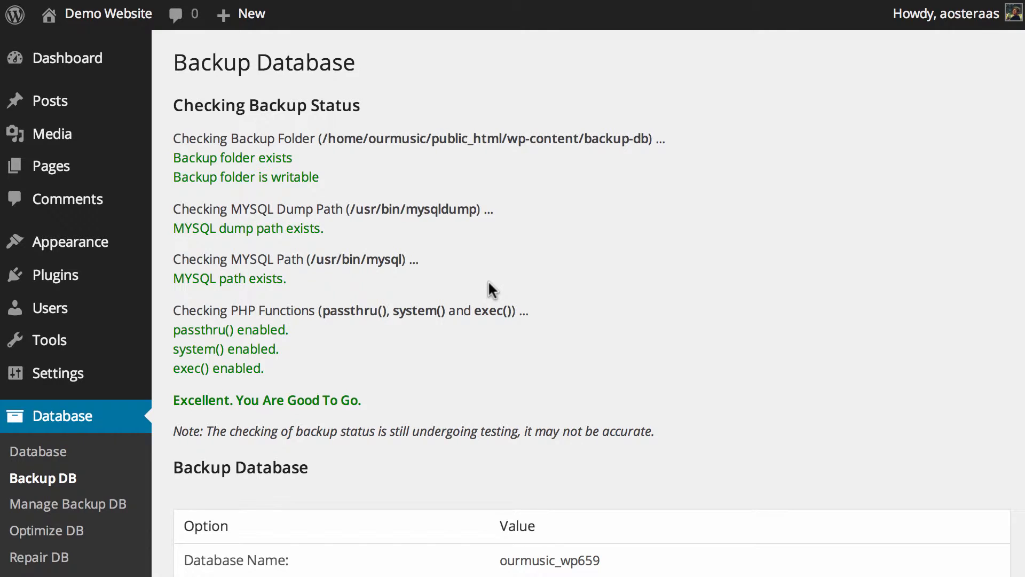
{"action": "mouse_move", "coordinate": [460, 287]}
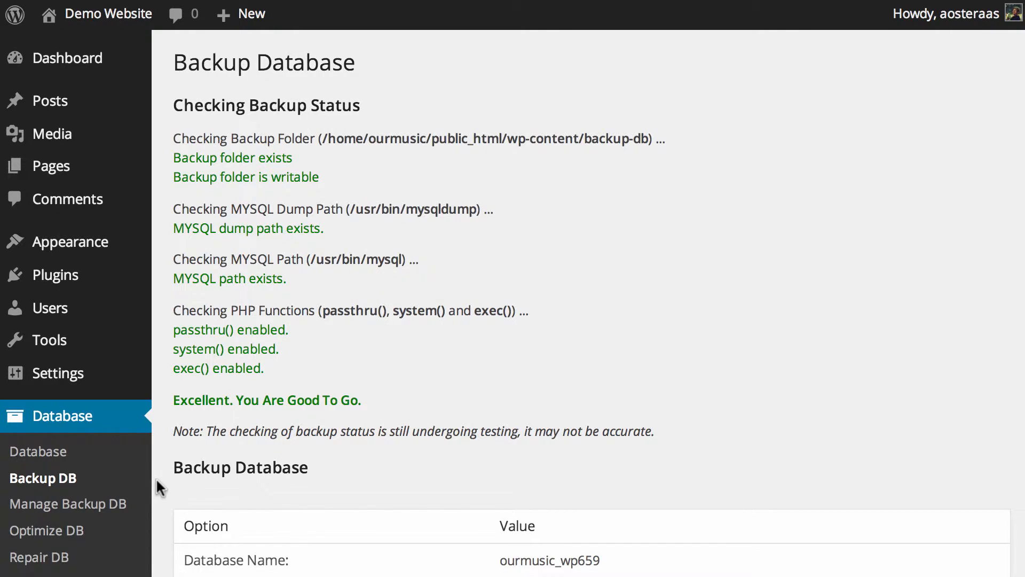
{"action": "mouse_move", "coordinate": [593, 376]}
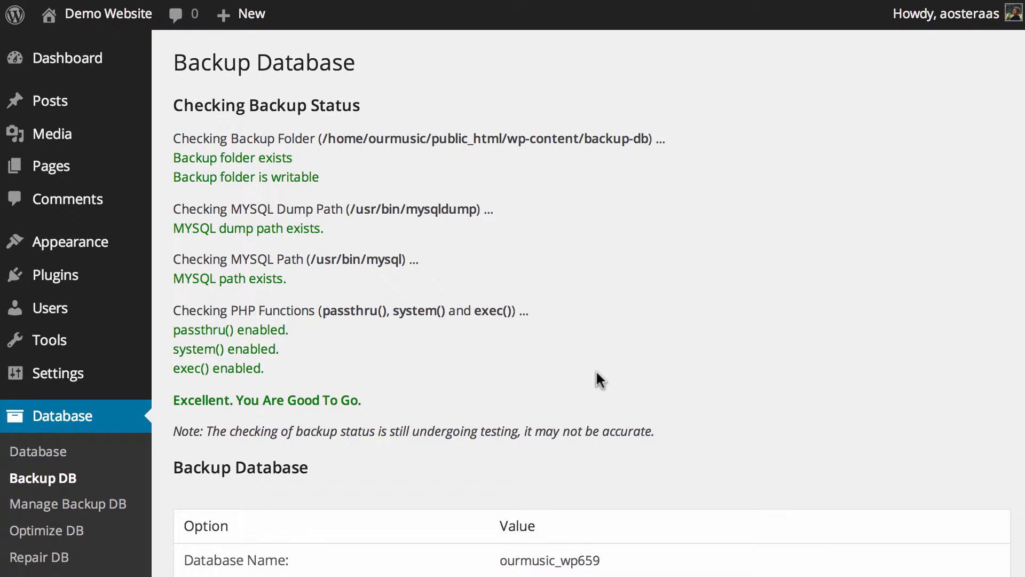
Step: Turn on GZIP compression for the backup file and run the database backup
{"action": "scroll", "scroll_direction": "down", "scroll_amount": 3}
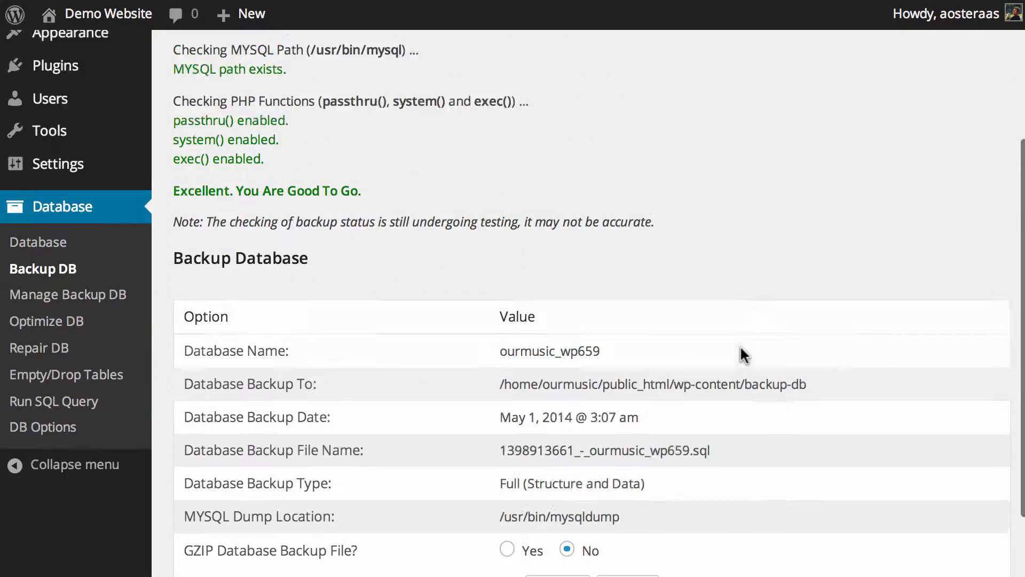
{"action": "scroll", "scroll_direction": "down", "scroll_amount": 3}
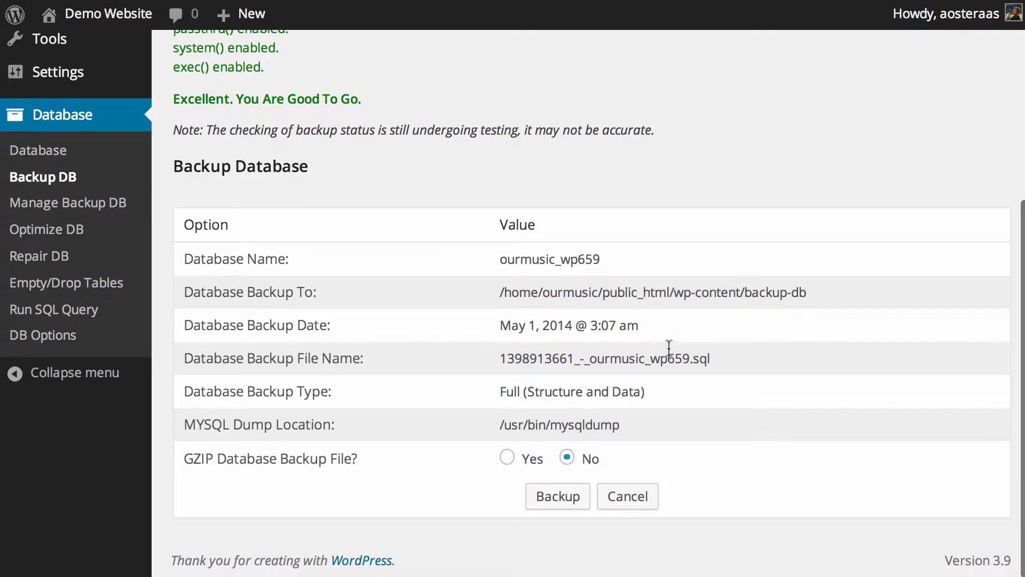
{"action": "mouse_move", "coordinate": [656, 347]}
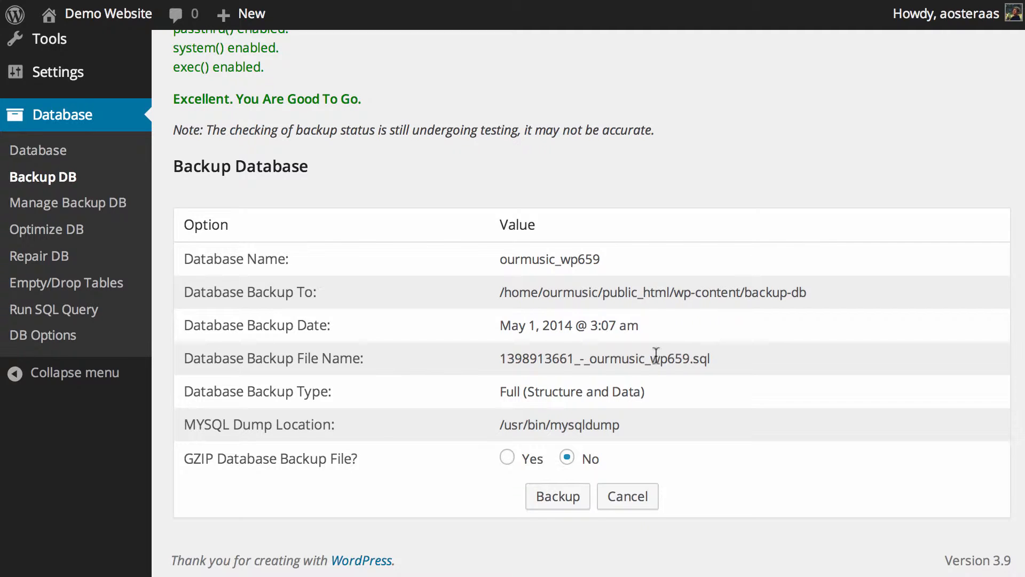
{"action": "mouse_move", "coordinate": [565, 479]}
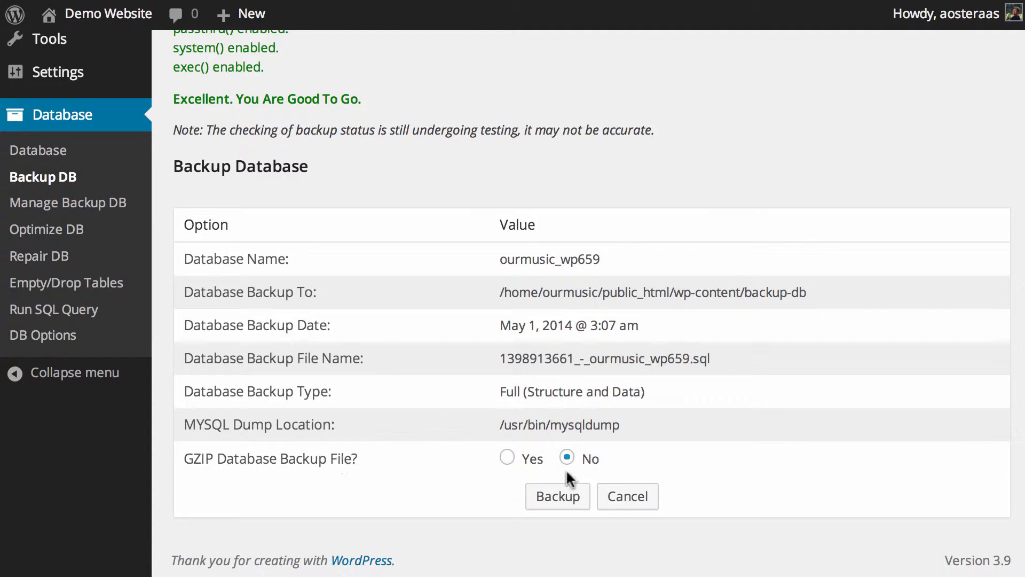
{"action": "mouse_move", "coordinate": [508, 478]}
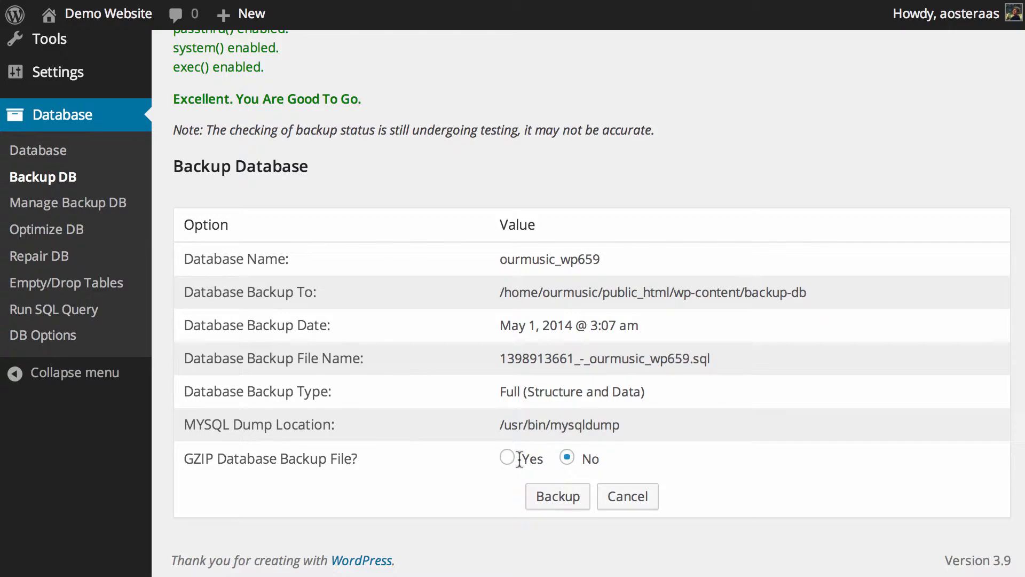
{"action": "left_click", "coordinate": [506, 458]}
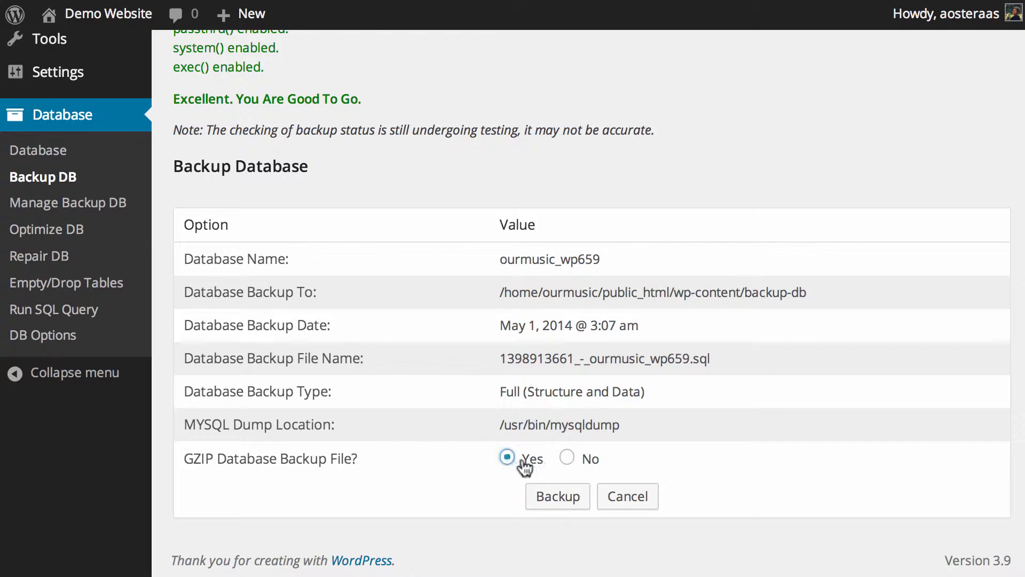
{"action": "left_click", "coordinate": [557, 496]}
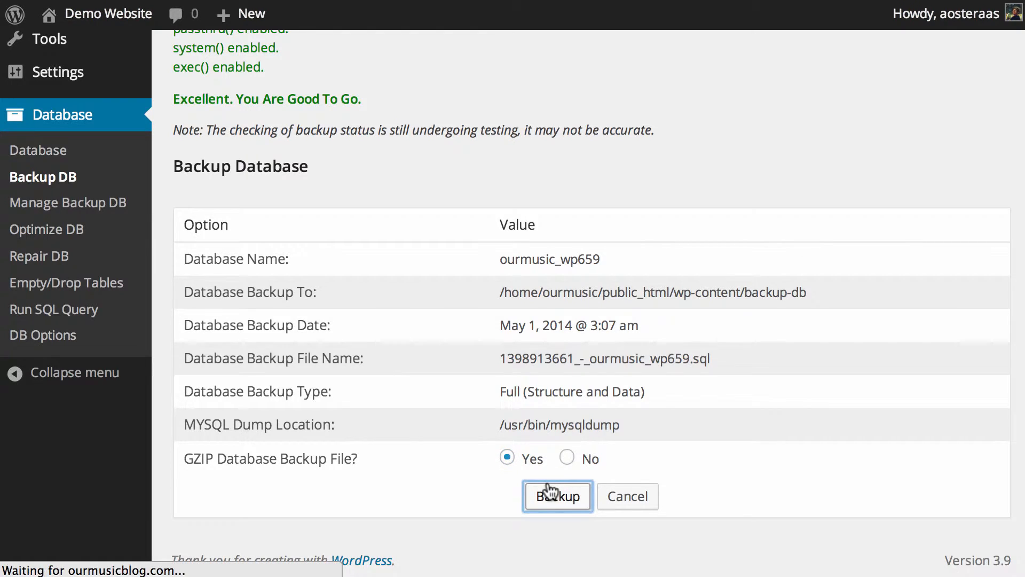
{"action": "left_click", "coordinate": [557, 496]}
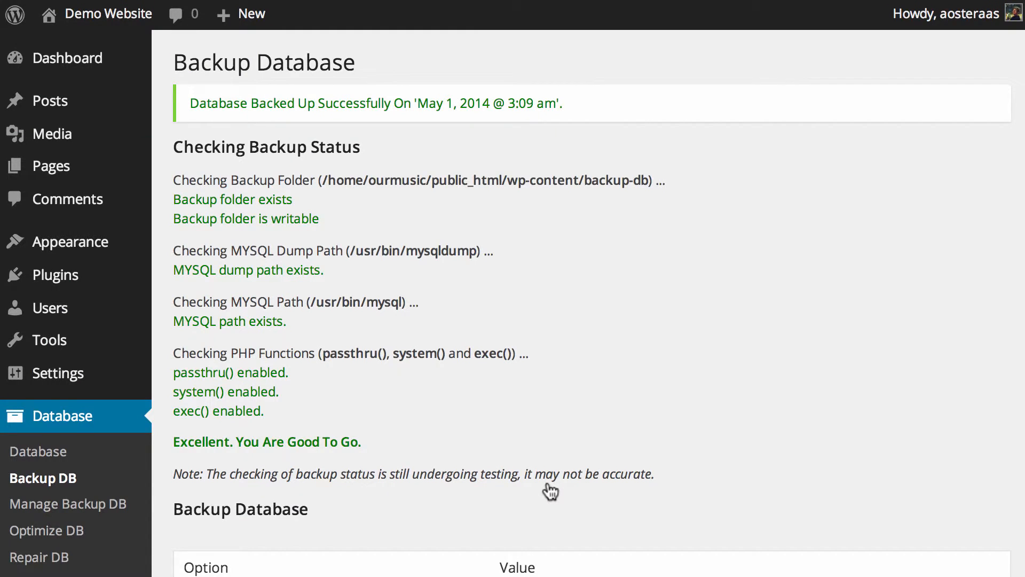
{"action": "mouse_move", "coordinate": [501, 132]}
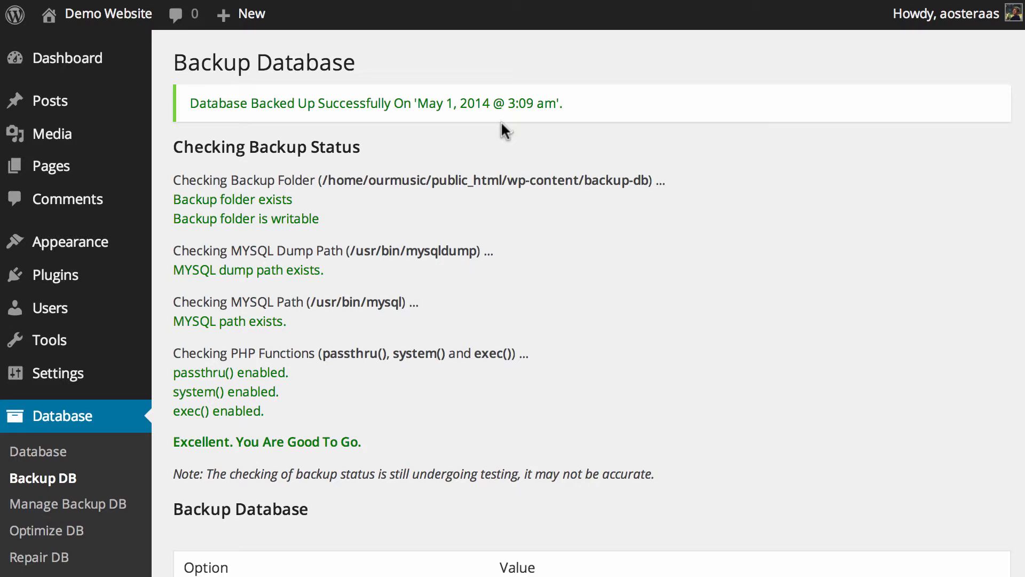
{"action": "mouse_move", "coordinate": [529, 125]}
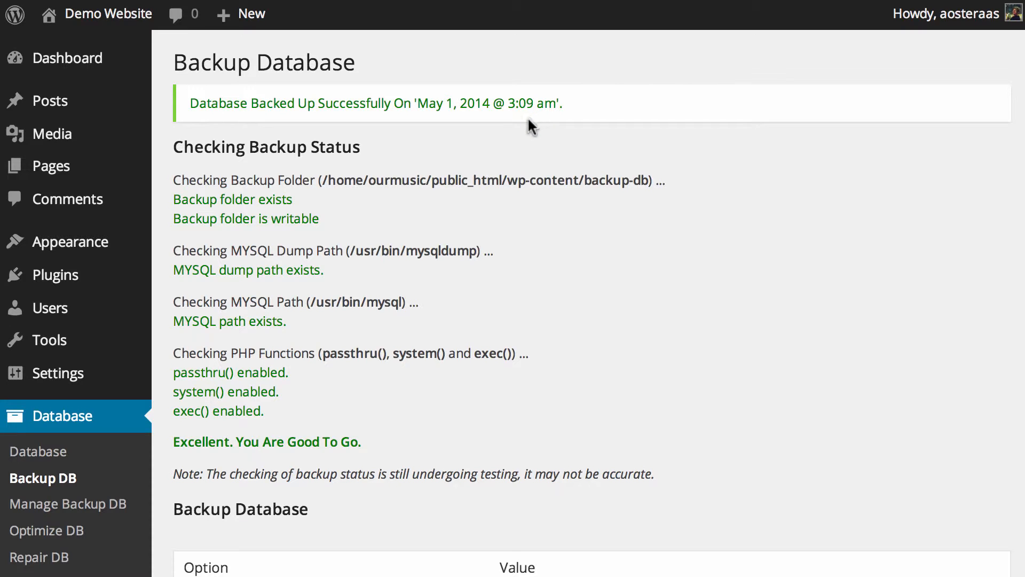
Step: Review the success notice and updated backup options dated May 1, 2014, 3:09 am
{"action": "scroll", "scroll_direction": "down", "scroll_amount": 3}
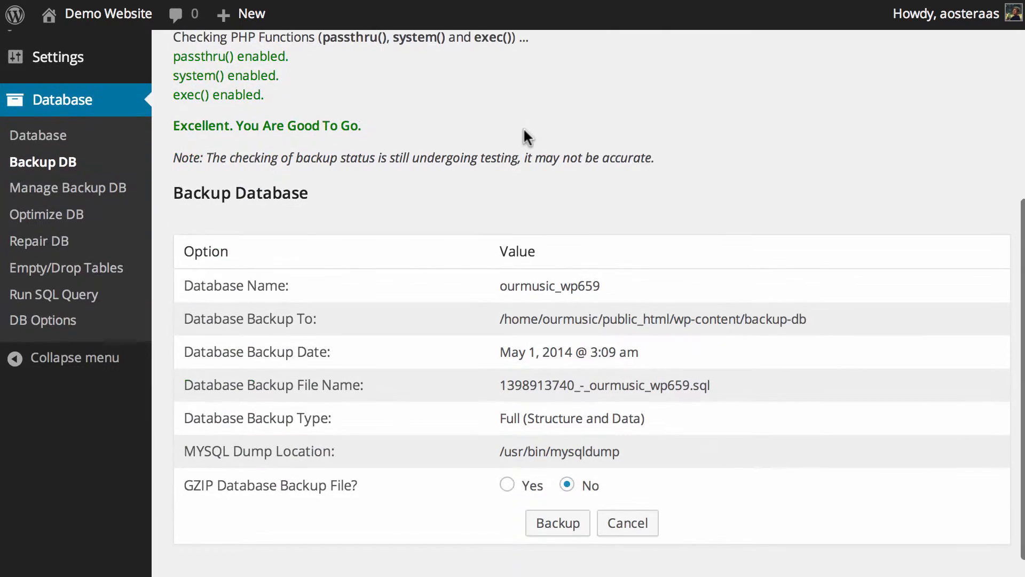
{"action": "mouse_move", "coordinate": [333, 186]}
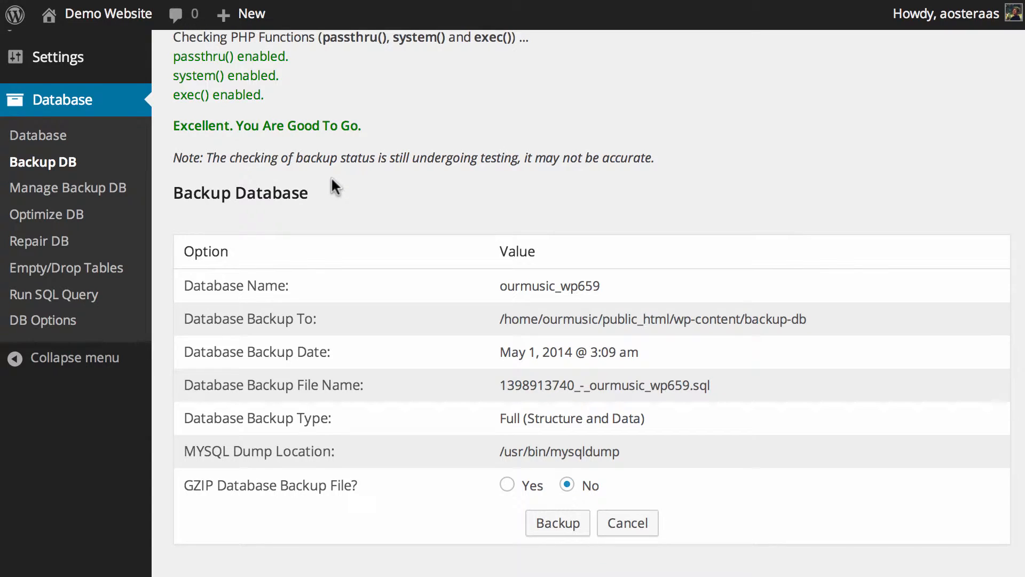
{"action": "mouse_move", "coordinate": [259, 194]}
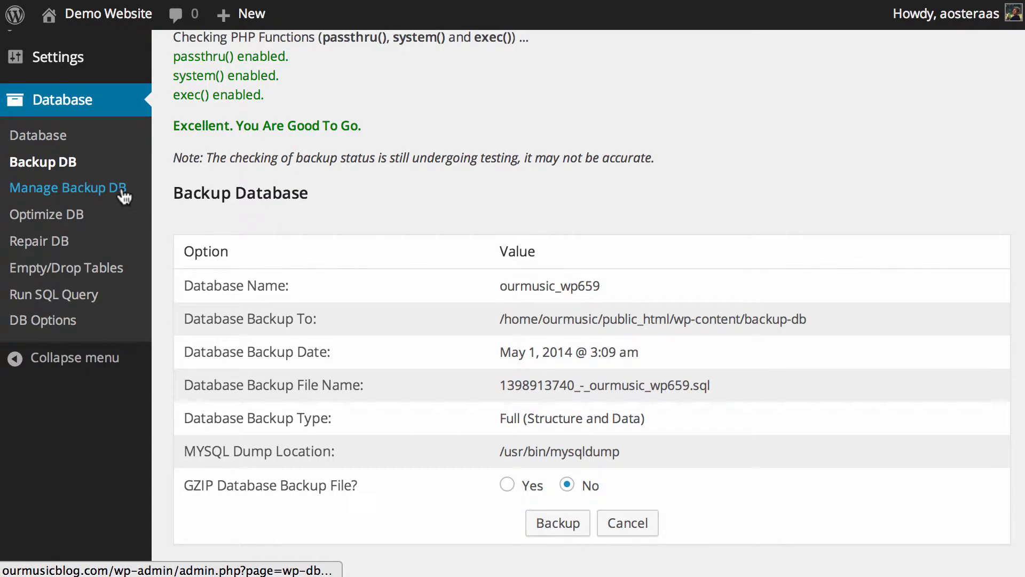
Step: Go to Database > Manage Backup DB to list the gzipped backup file
{"action": "left_click", "coordinate": [68, 187]}
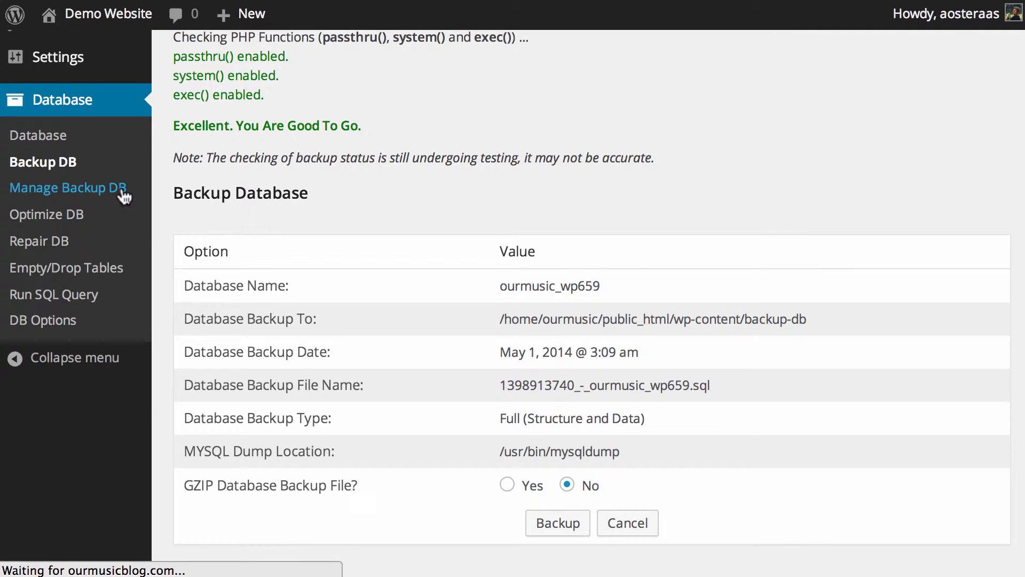
{"action": "left_click", "coordinate": [67, 187]}
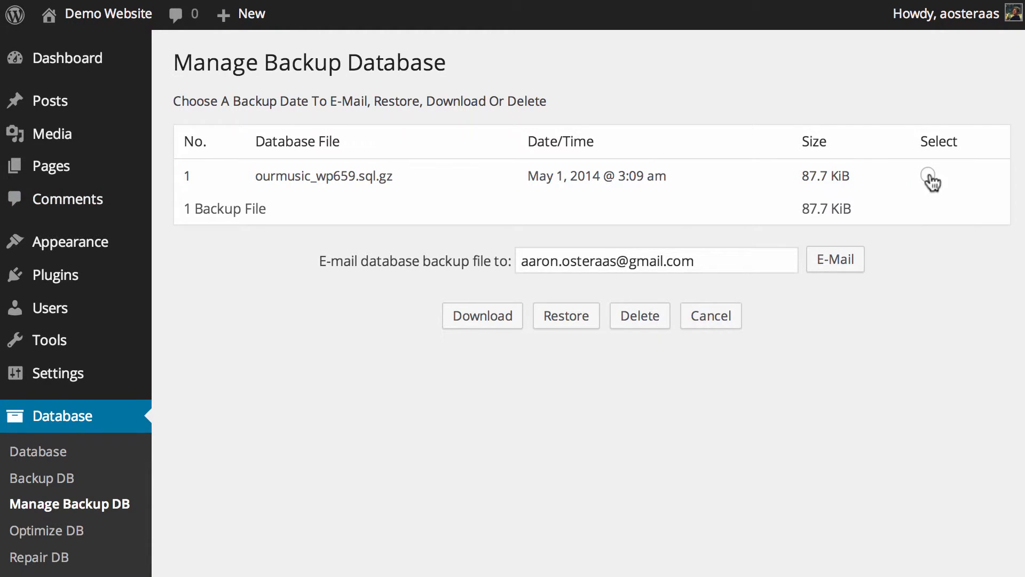
Step: Select the ourmusic_wp659.sql.gz backup and download it
{"action": "left_click", "coordinate": [927, 175]}
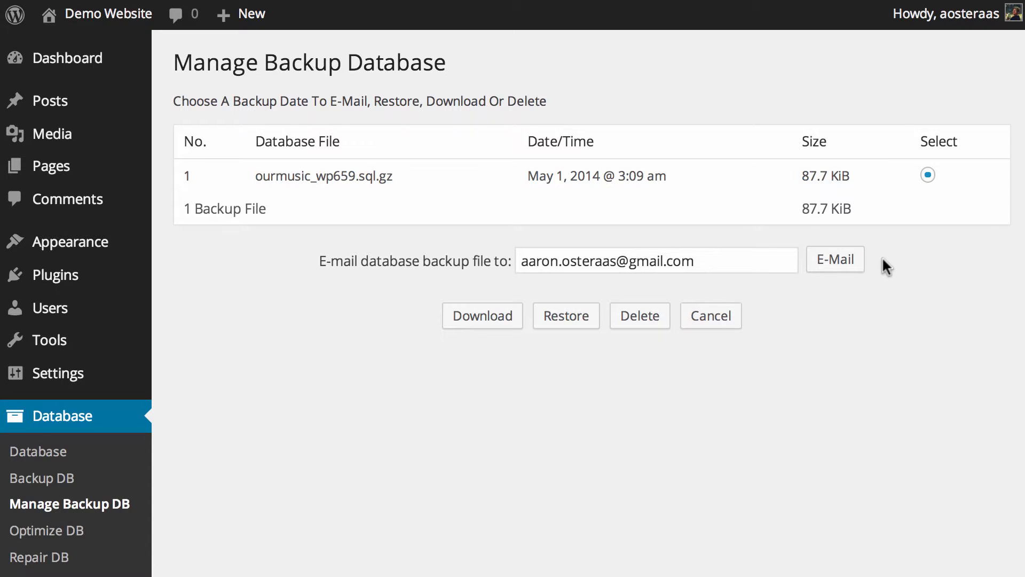
{"action": "mouse_move", "coordinate": [859, 268]}
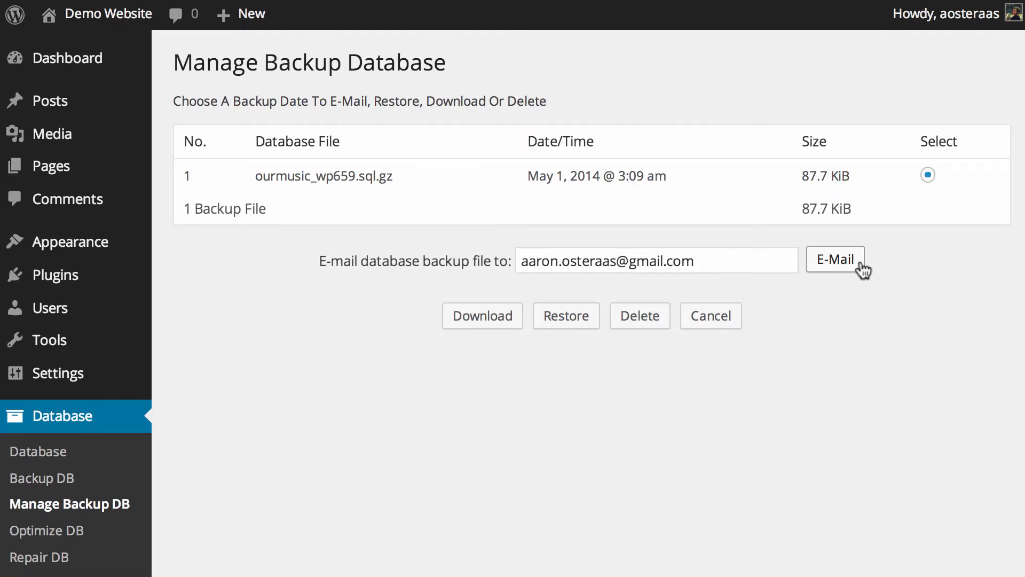
{"action": "left_click", "coordinate": [483, 315]}
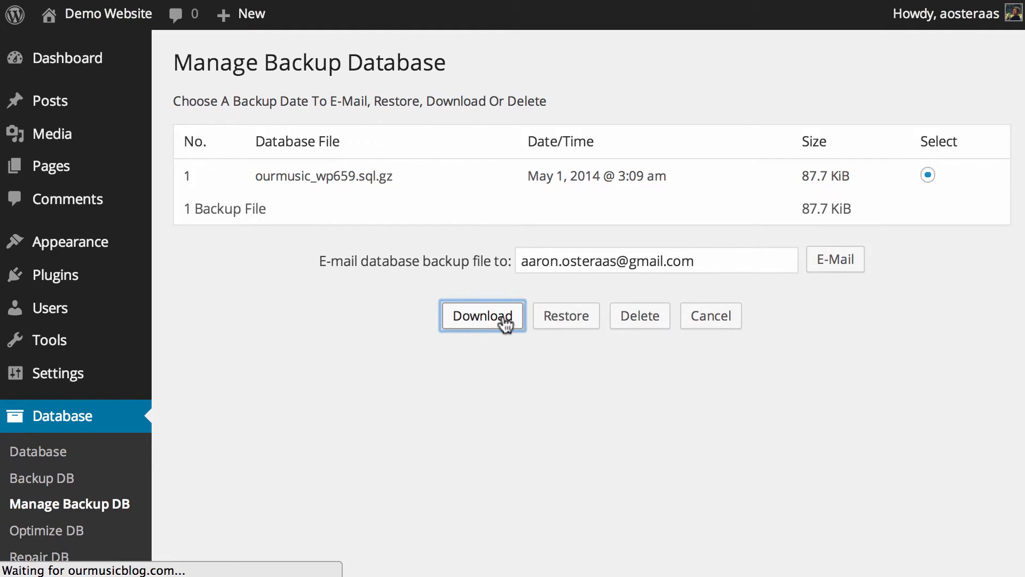
{"action": "left_click", "coordinate": [482, 316]}
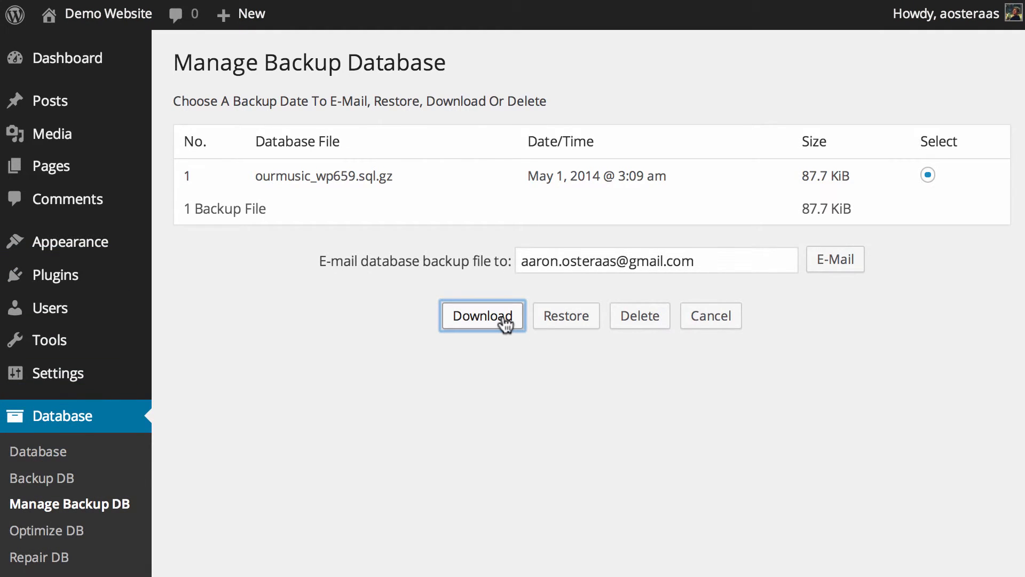